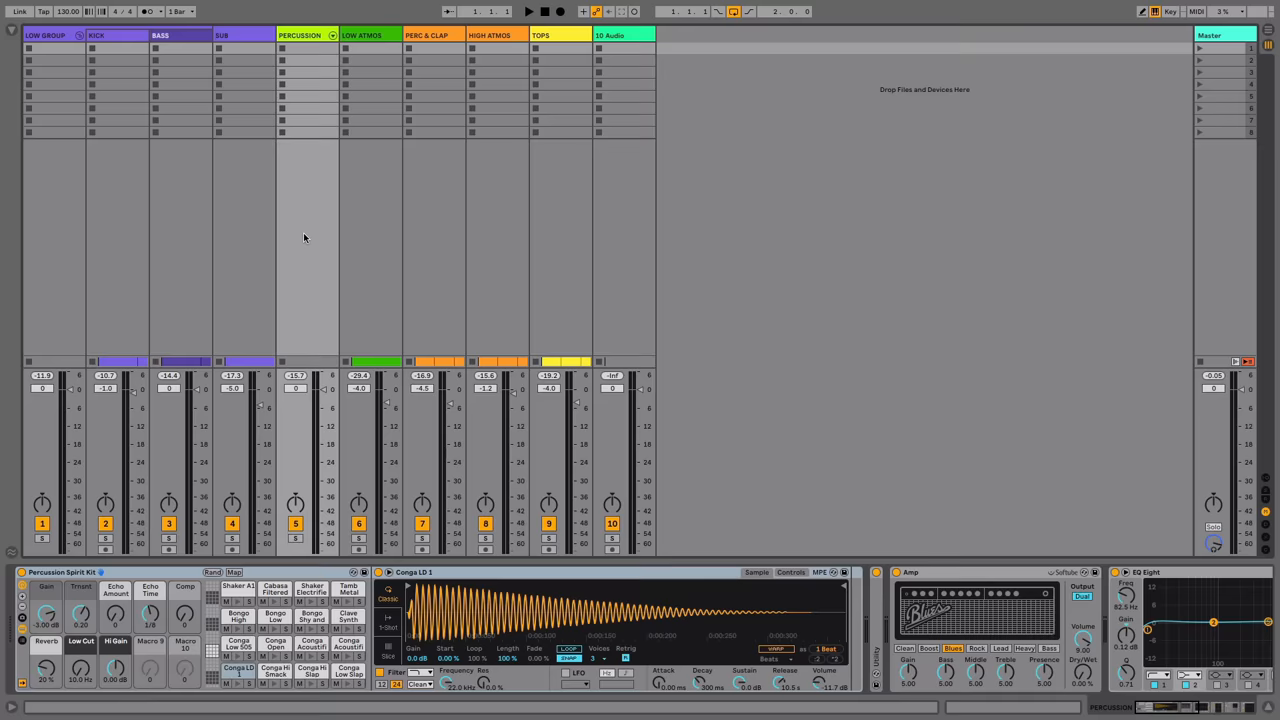
Start playback so the kick, bass, sub and percussion-and-atmosphere tracks sound.
{"action": "left_click", "coordinate": [528, 11]}
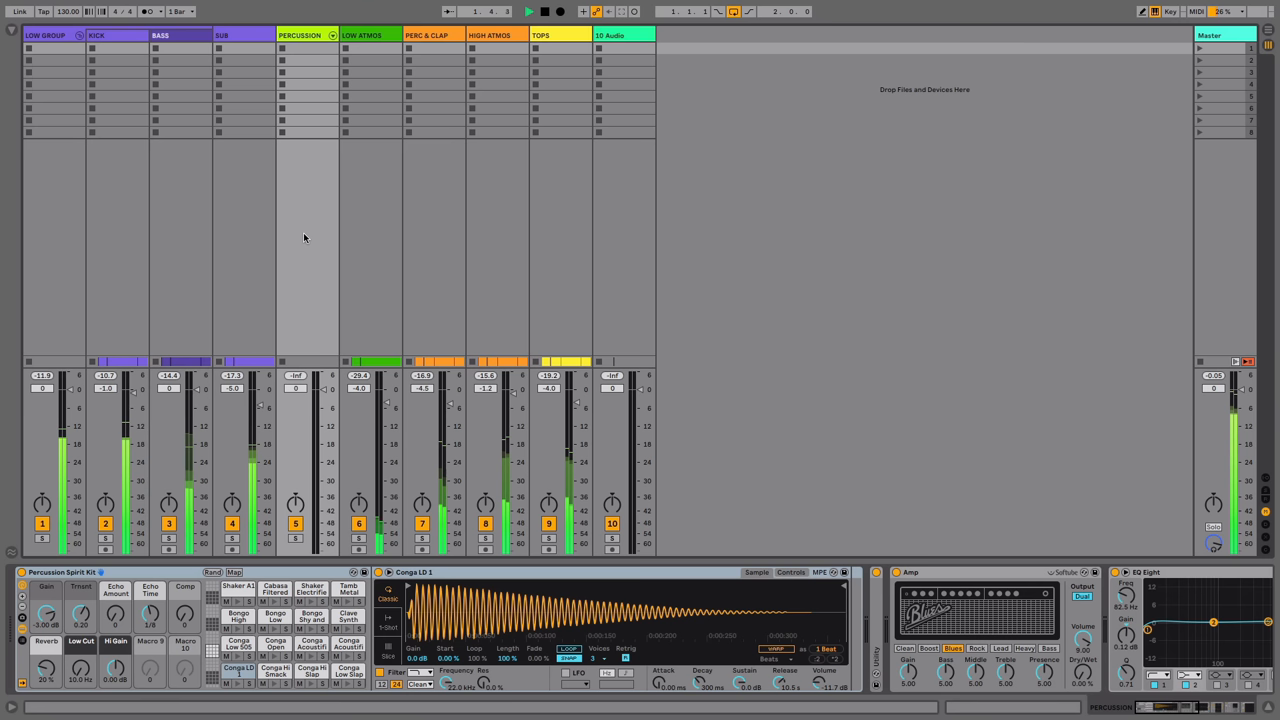
Stop the set's playback from the transport bar.
{"action": "left_click", "coordinate": [529, 11]}
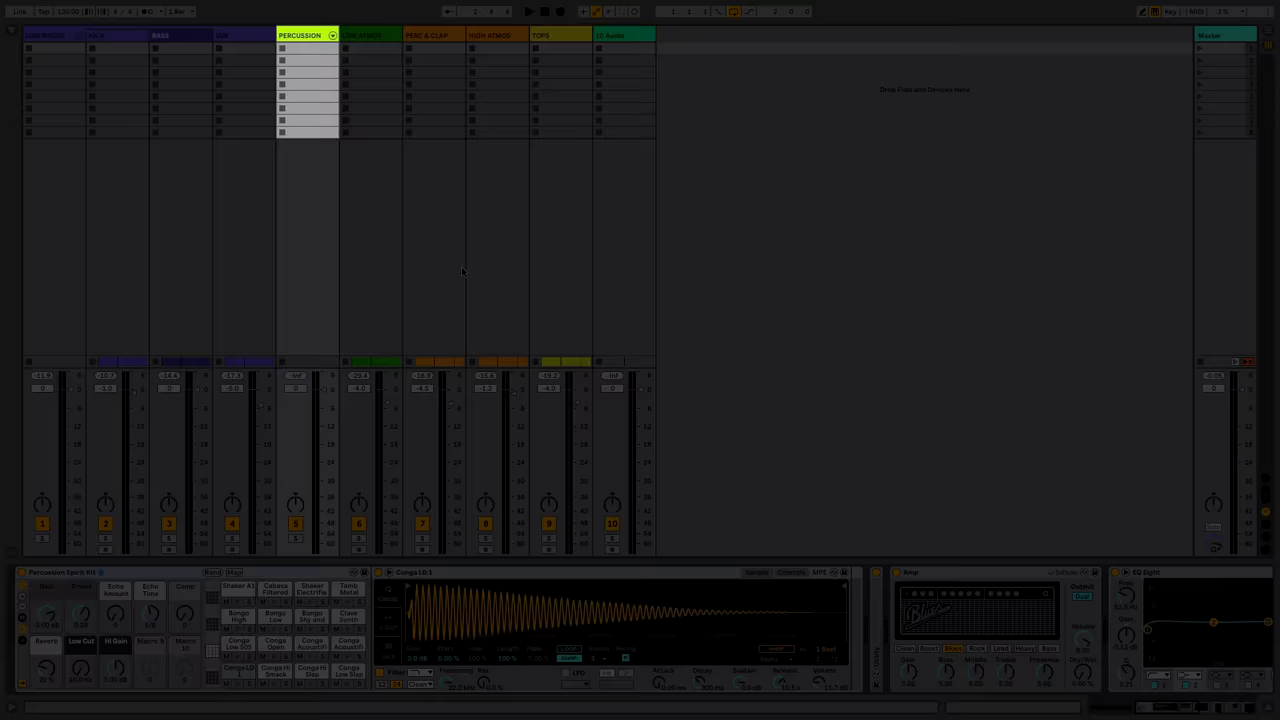
{"action": "double_click", "coordinate": [308, 48]}
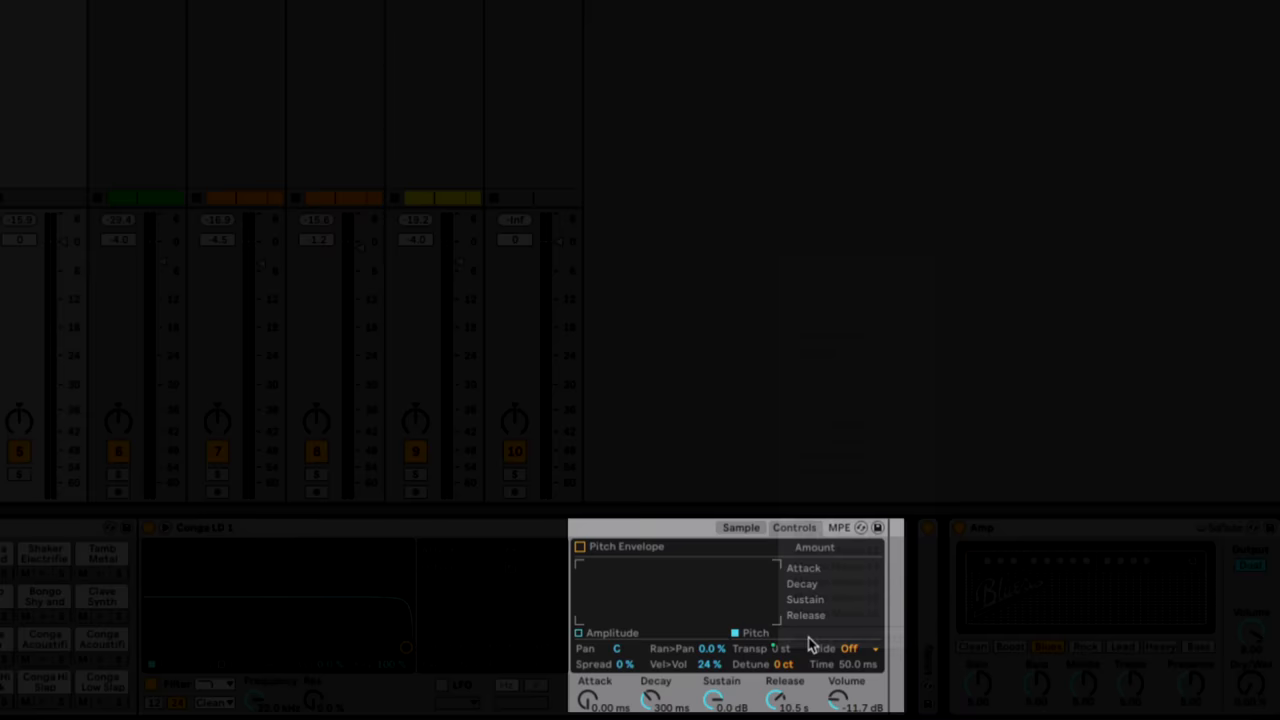
Open the Conga Acoustified pad's Simpler in the Sample view instead of Conga LD 1.
{"action": "left_click", "coordinate": [101, 644]}
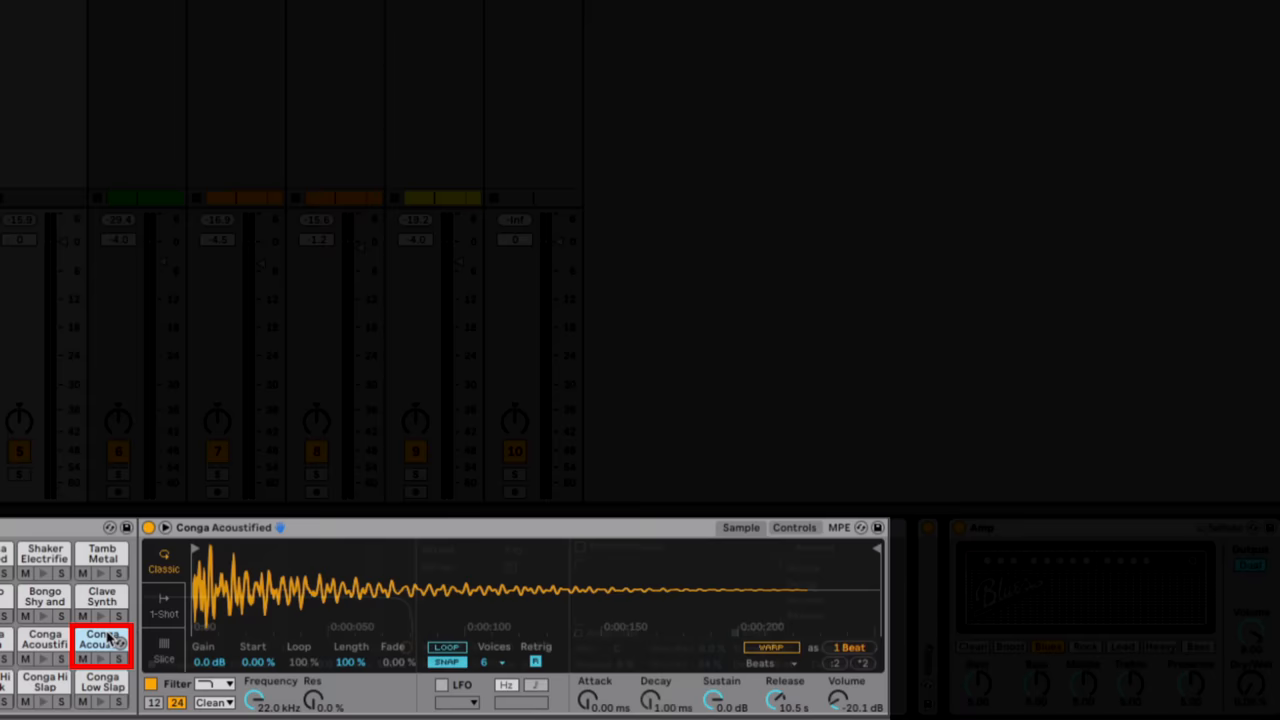
{"action": "left_click", "coordinate": [794, 527]}
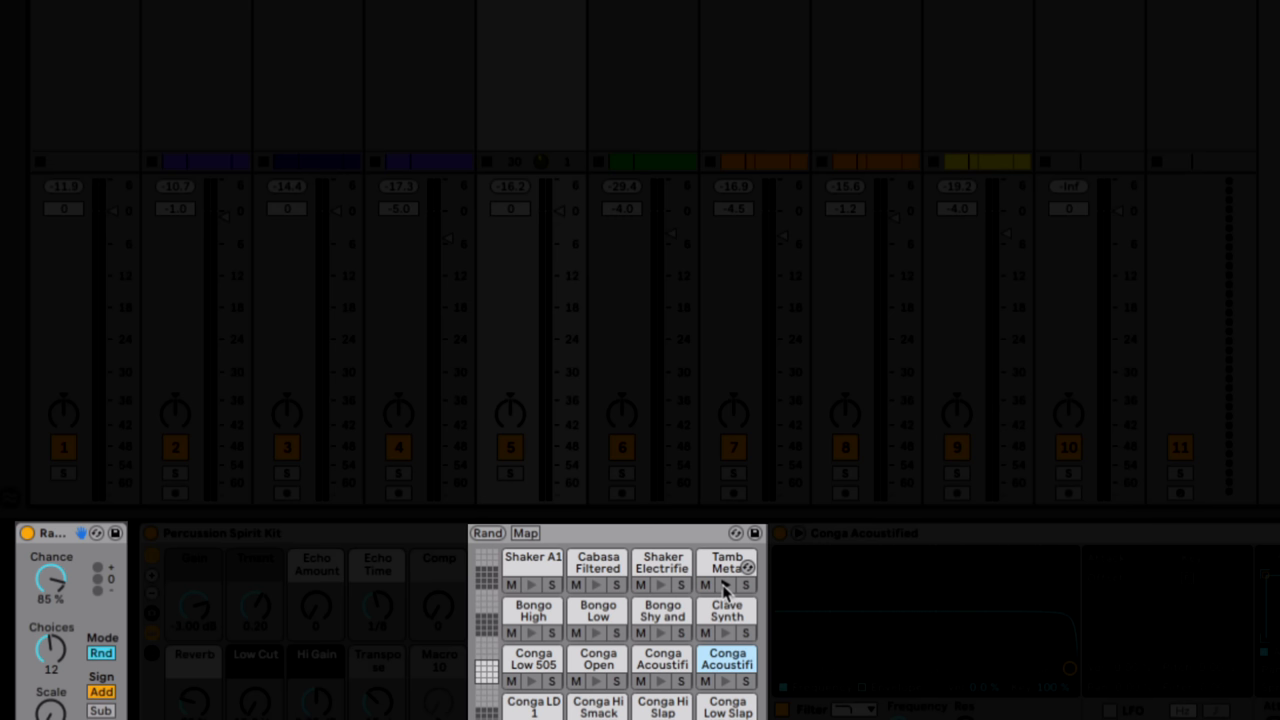
{"action": "left_click", "coordinate": [597, 660]}
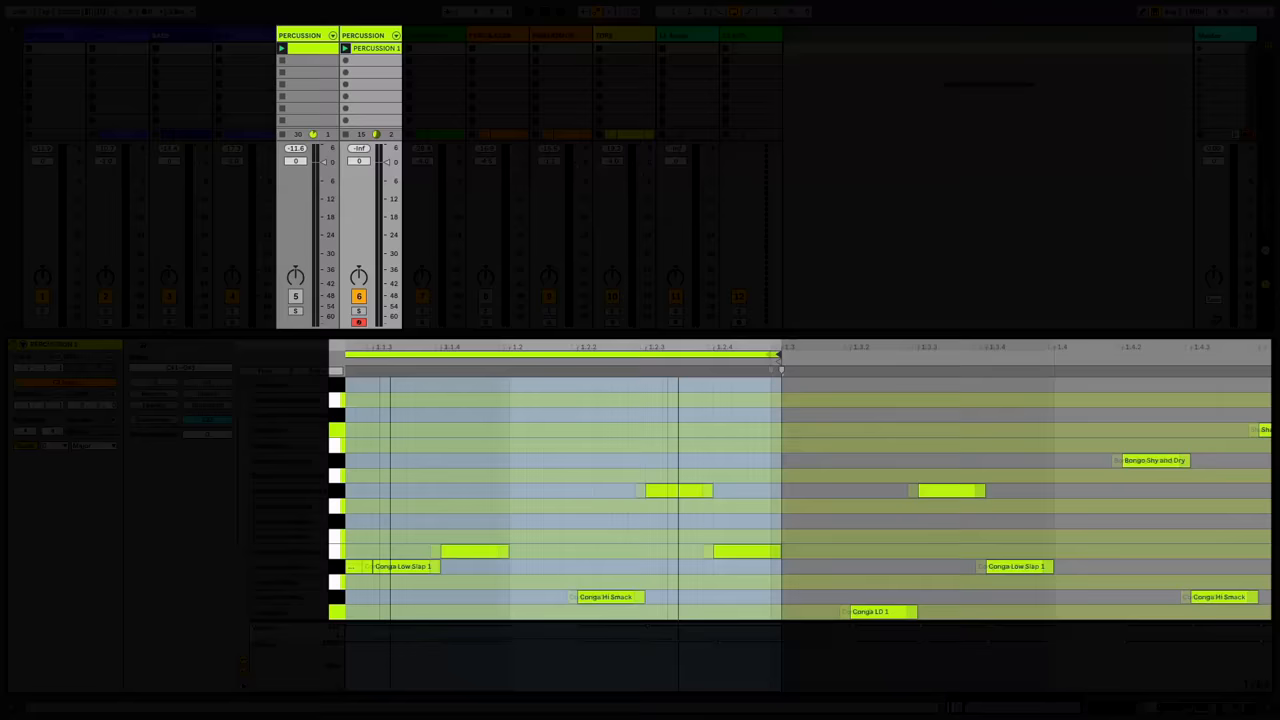
Loop the first bar of randomized conga notes as a second Percussion 1 clip.
{"action": "key", "text": "ctrl+2"}
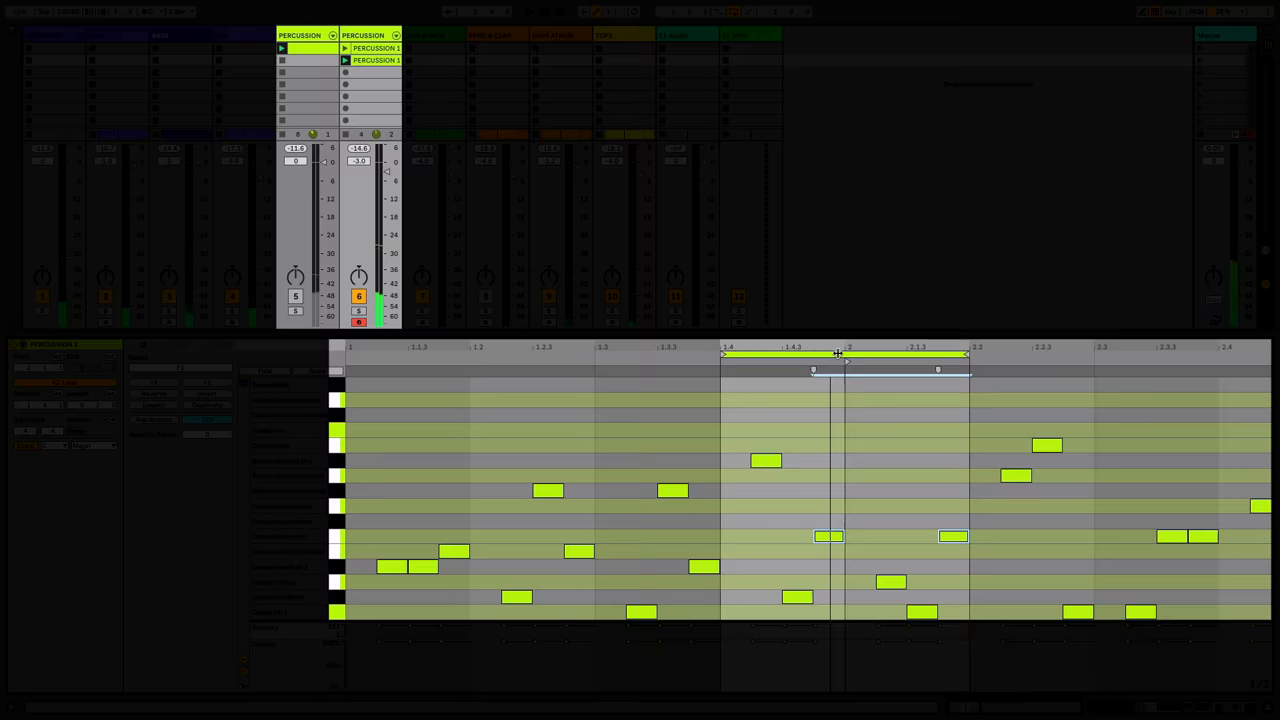
Loop bars 1.4–2.2 of the recorded notes in a third Percussion 1 clip.
{"action": "left_click", "coordinate": [527, 11]}
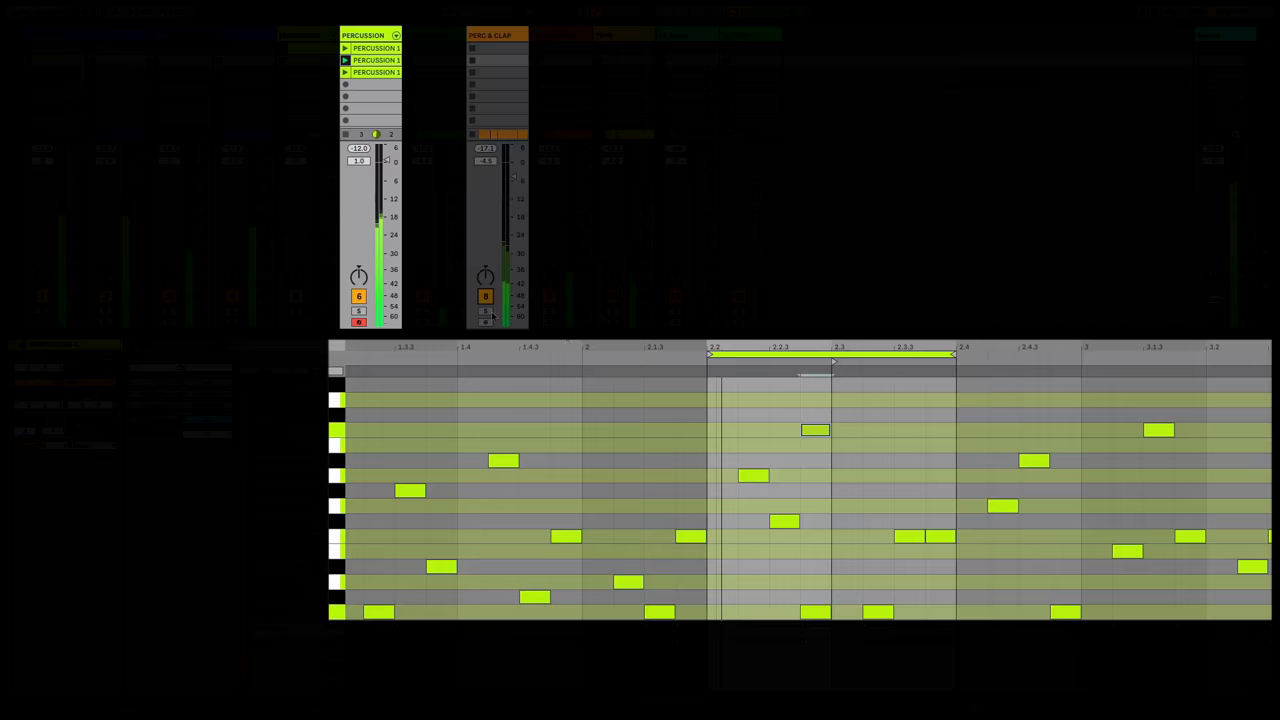
Loop bars 2.2–2.4 in another Percussion 1 clip, playing alongside kick, bass and atmosphere.
{"action": "left_click", "coordinate": [363, 35]}
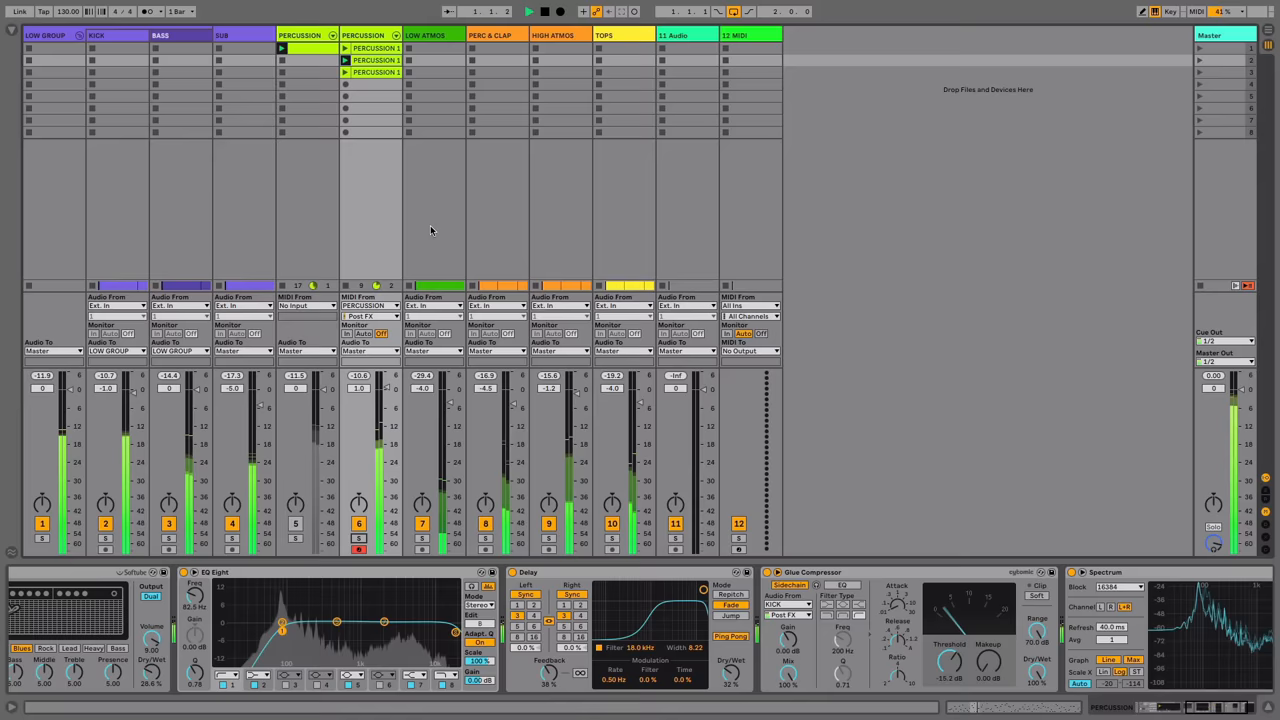
Show the Percussion track's Softube Amp, EQ Eight, Delay, Glue Compressor and Spectrum chain.
{"action": "left_click", "coordinate": [370, 35]}
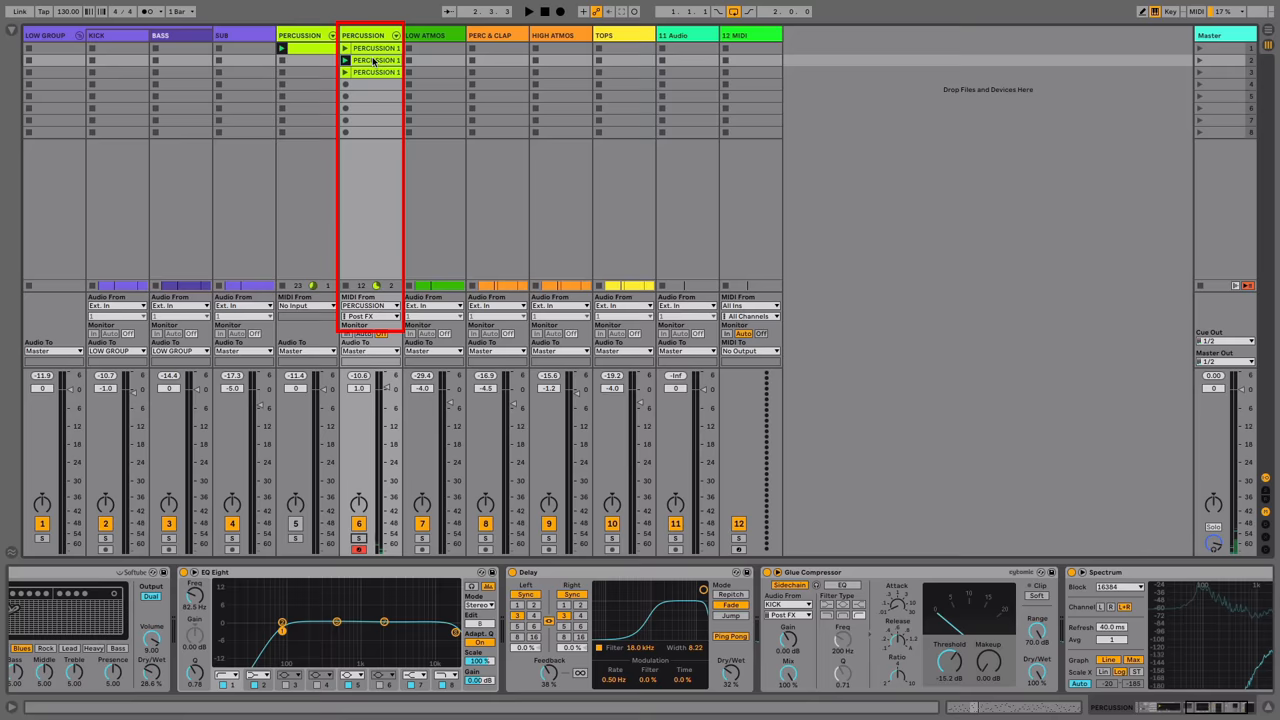